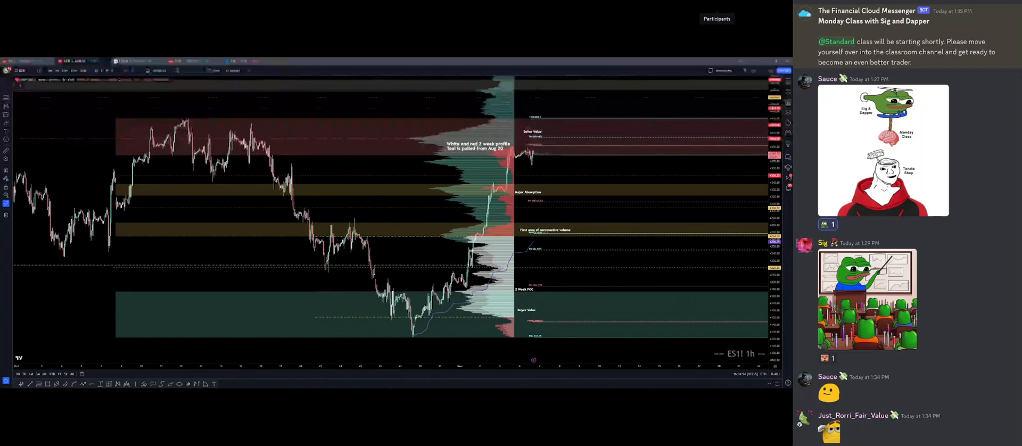
# Scroll the ES1! chart down to bring the lower volume zones into view.
pyautogui.scroll(-3)
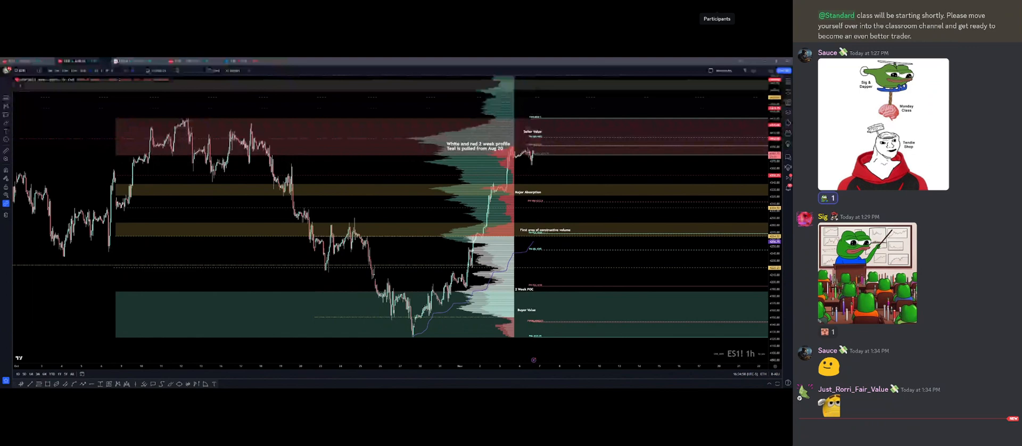
pyautogui.scroll(-3)
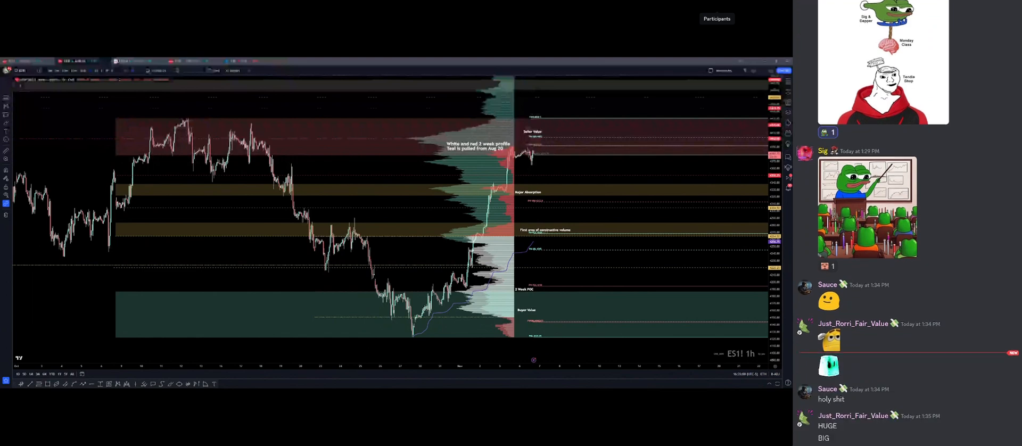
pyautogui.scroll(-3)
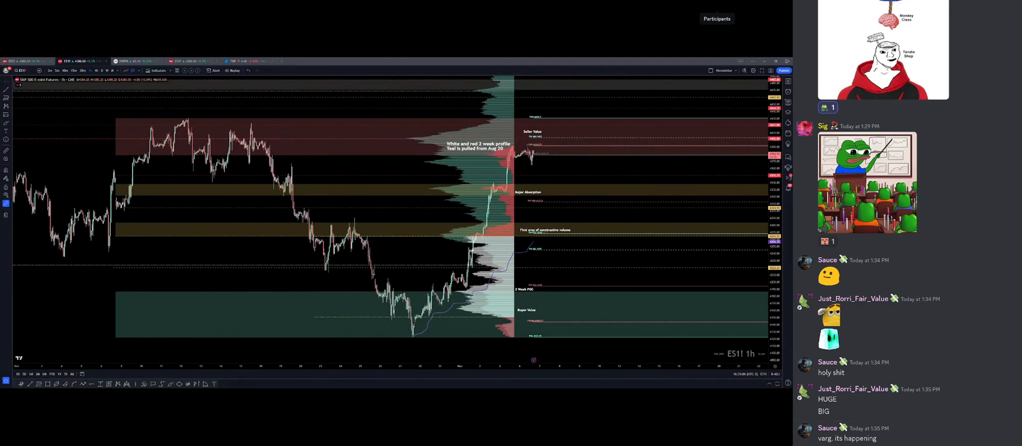
pyautogui.scroll(-3)
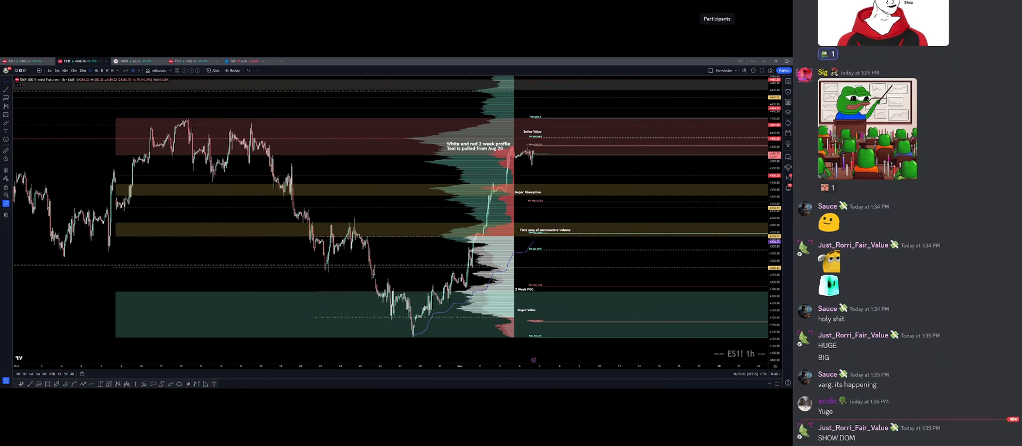
pyautogui.scroll(-3)
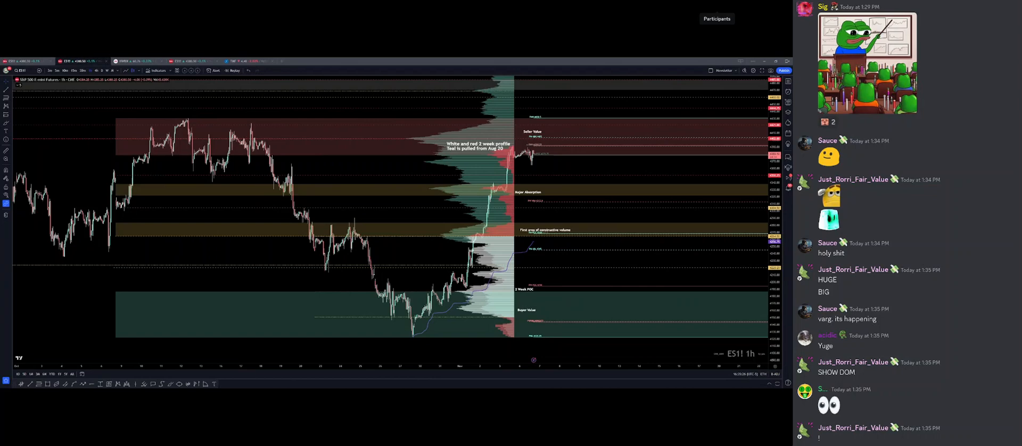
pyautogui.scroll(-3)
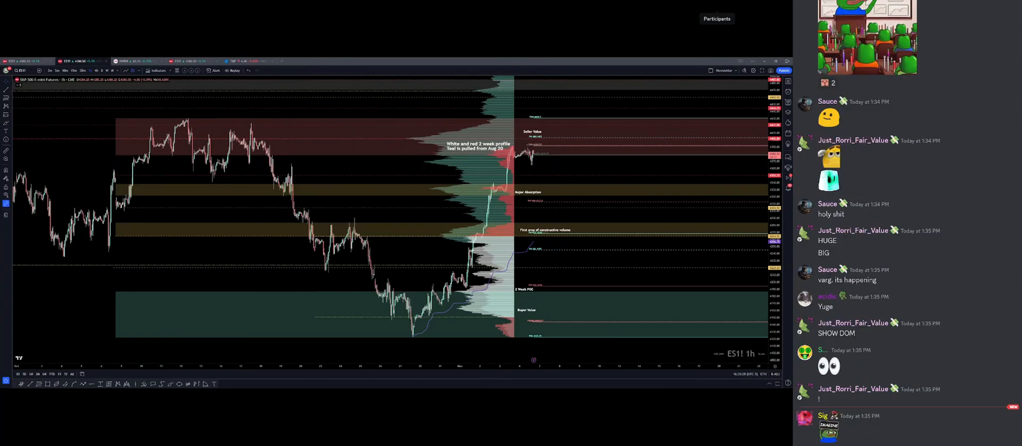
pyautogui.scroll(-3)
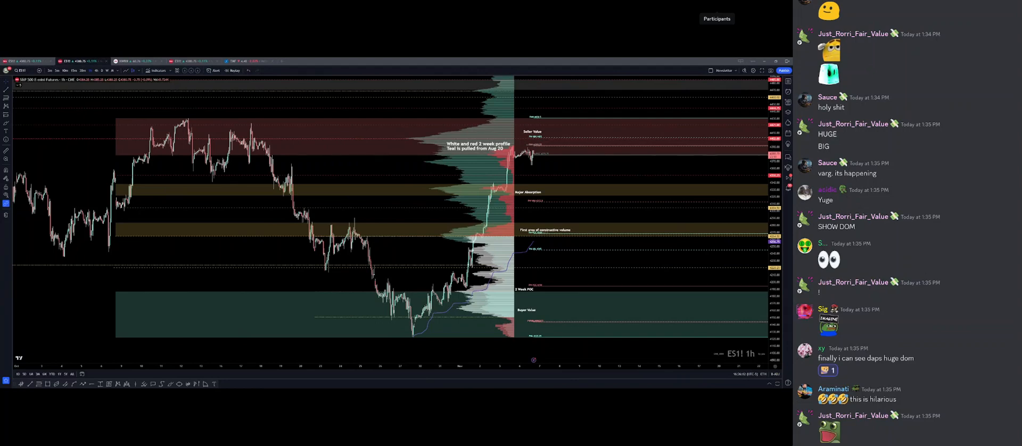
pyautogui.scroll(-3)
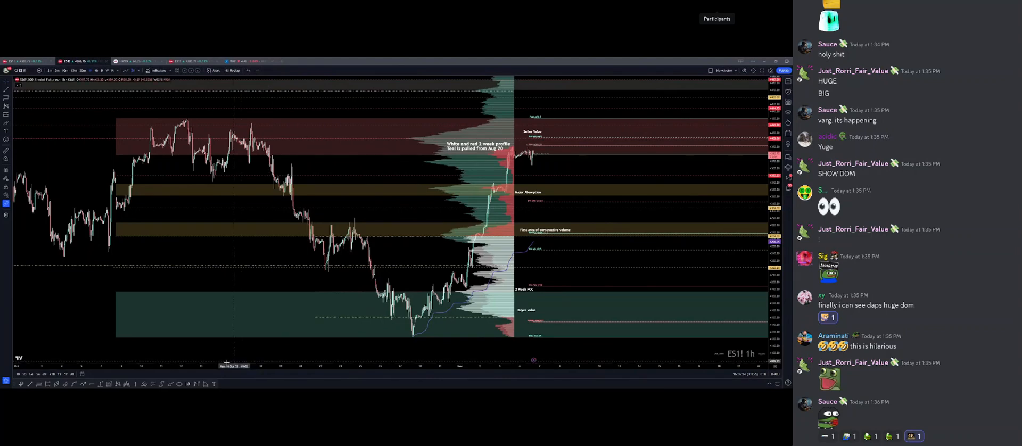
pyautogui.moveTo(469, 220)
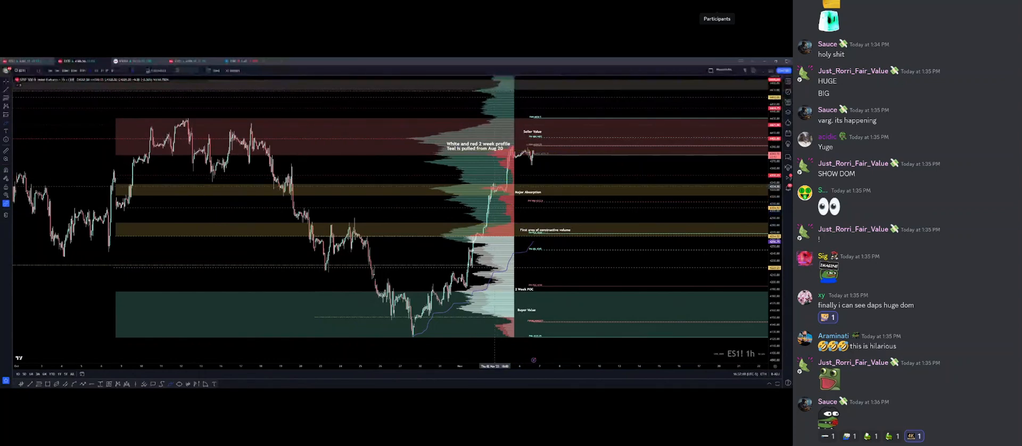
# Circle the rally into seller value and mark the top target inside the red zone, shifting the chart left.
pyautogui.moveTo(482, 190); pyautogui.dragTo(505, 196)
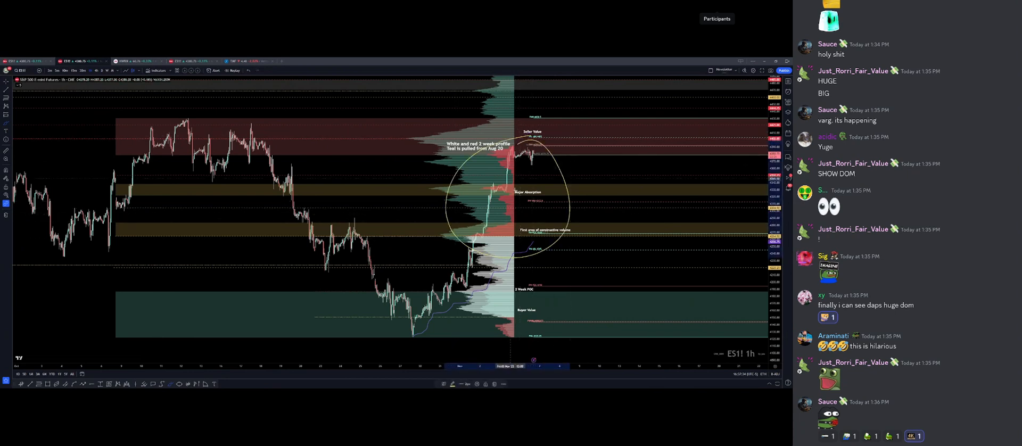
pyautogui.moveTo(544, 218); pyautogui.dragTo(651, 174)
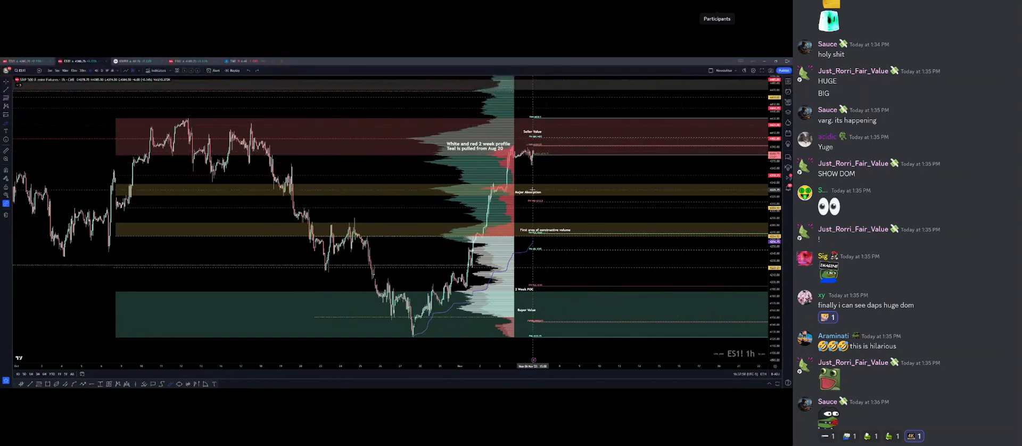
pyautogui.moveTo(478, 121)
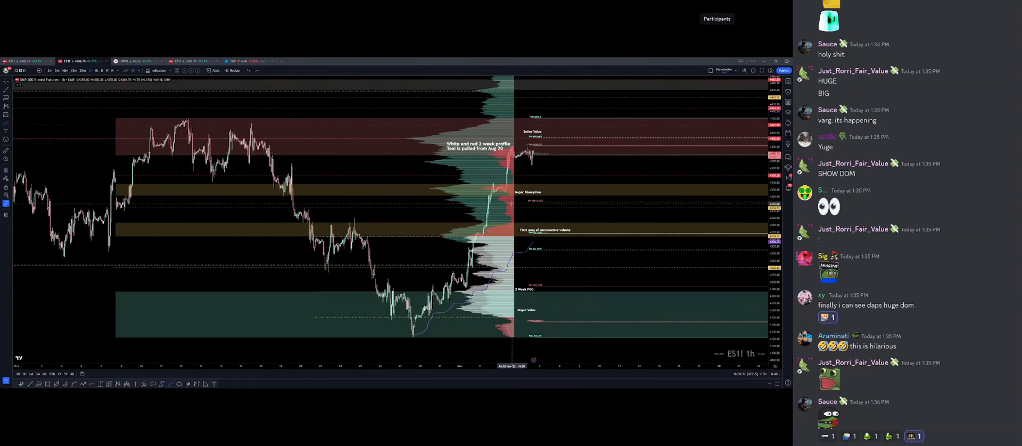
pyautogui.moveTo(457, 228); pyautogui.dragTo(525, 242)
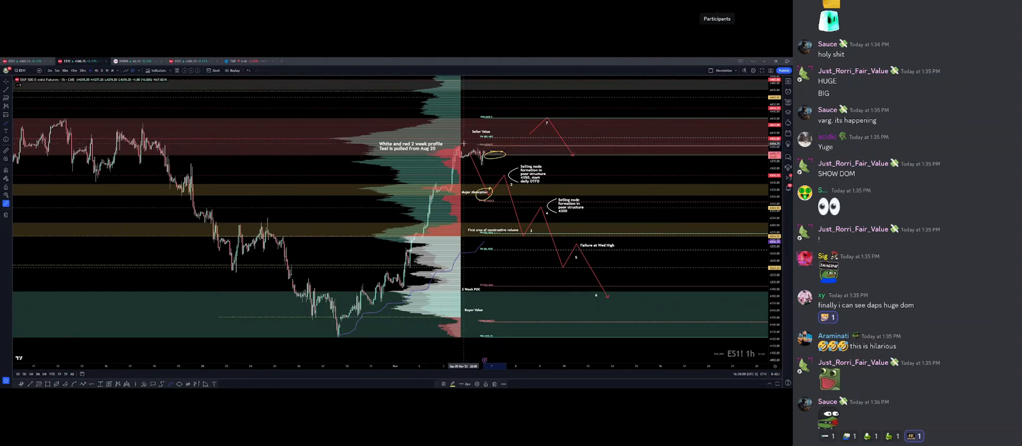
pyautogui.moveTo(567, 127); pyautogui.dragTo(599, 126)
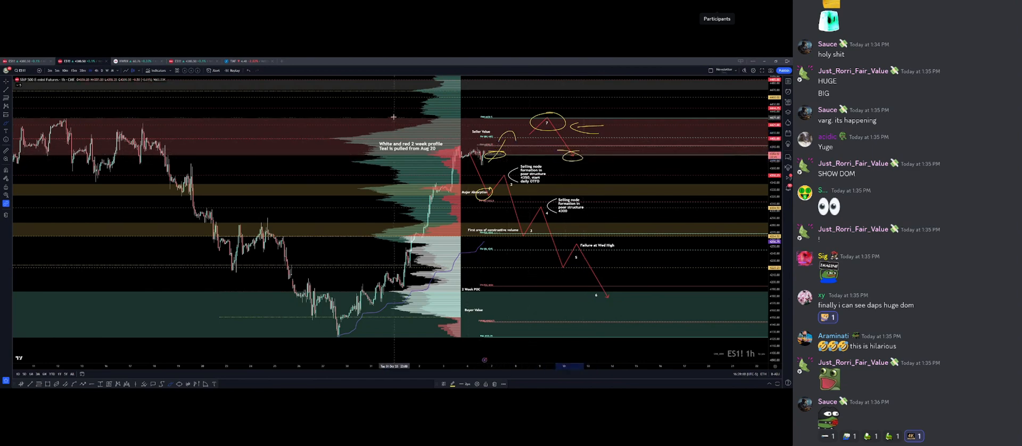
pyautogui.moveTo(483, 181)
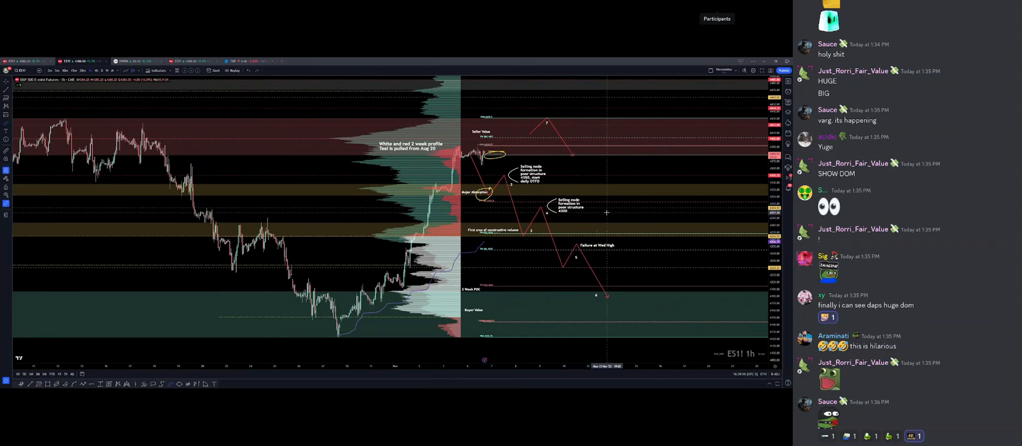
pyautogui.moveTo(595, 213)
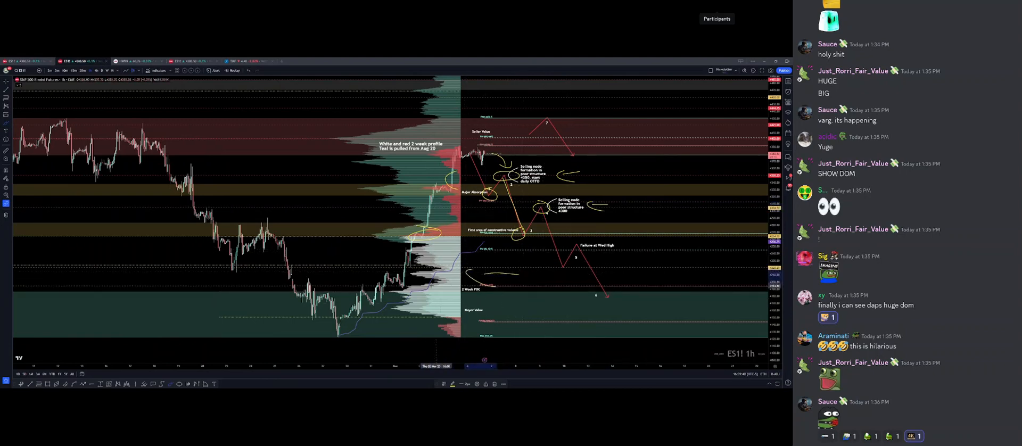
pyautogui.moveTo(588, 248)
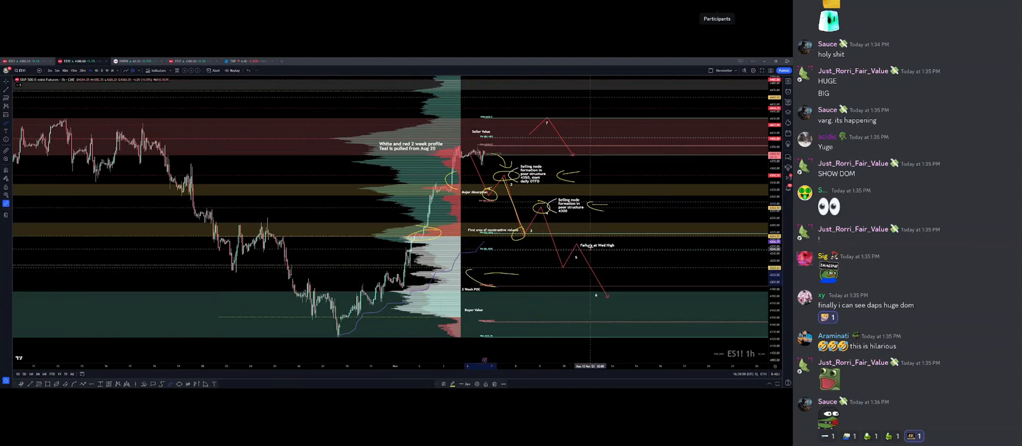
pyautogui.moveTo(616, 250)
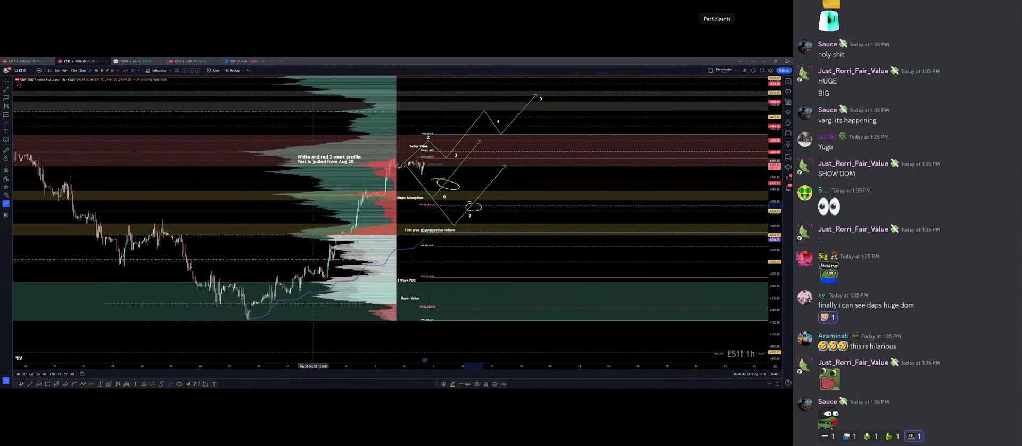
pyautogui.moveTo(571, 191)
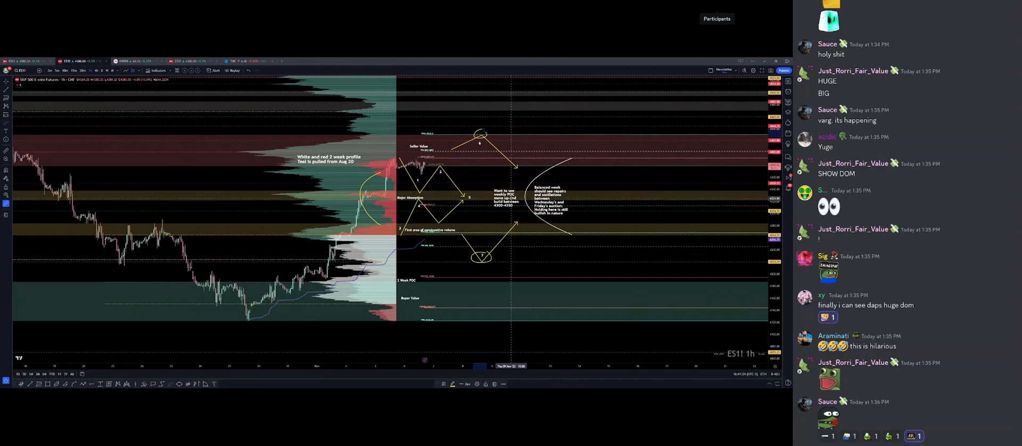
pyautogui.moveTo(463, 144)
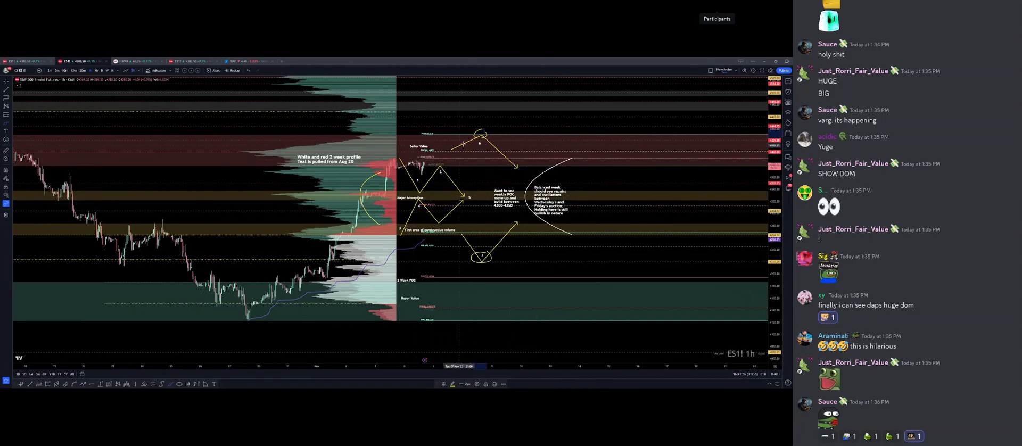
pyautogui.moveTo(450, 143)
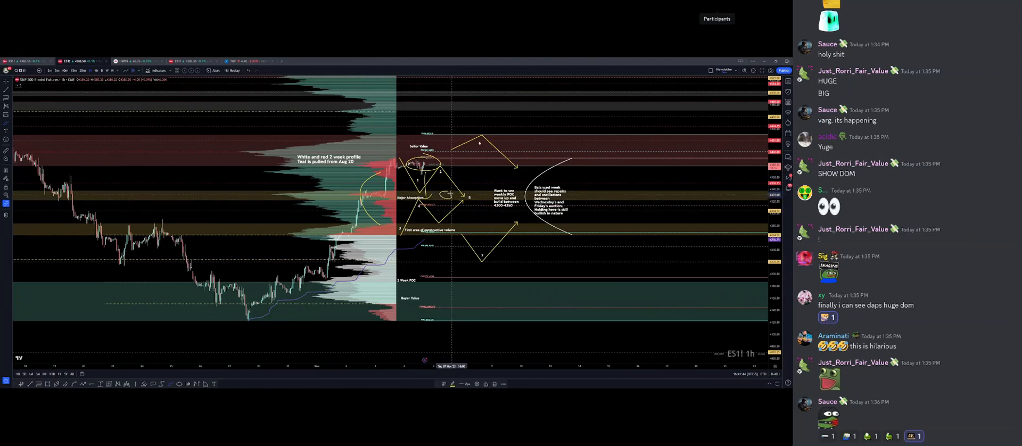
pyautogui.moveTo(462, 172)
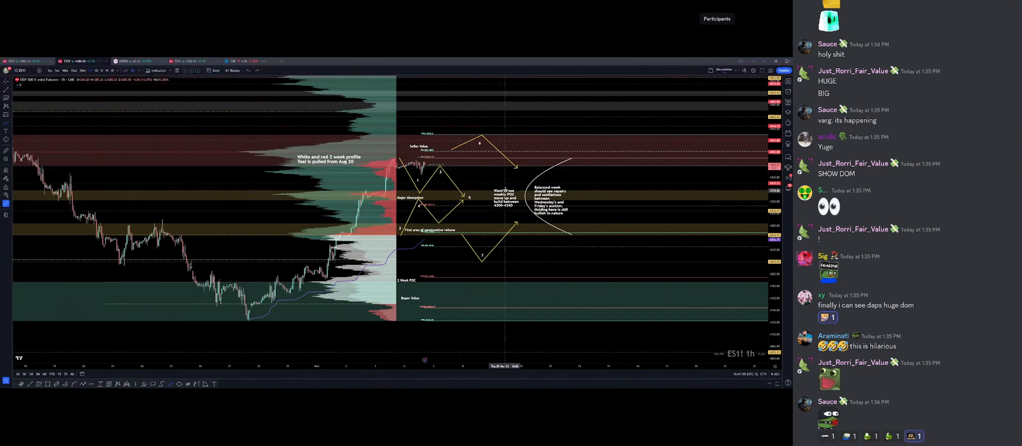
pyautogui.moveTo(402, 150)
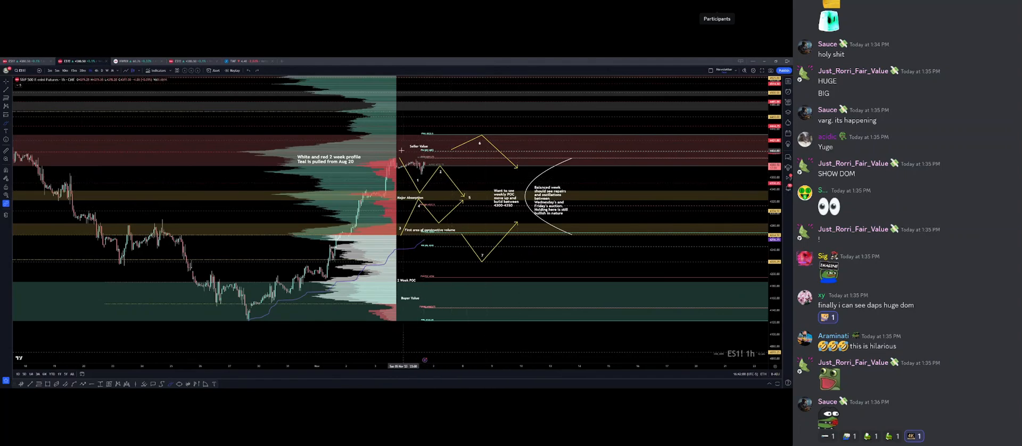
pyautogui.moveTo(470, 188)
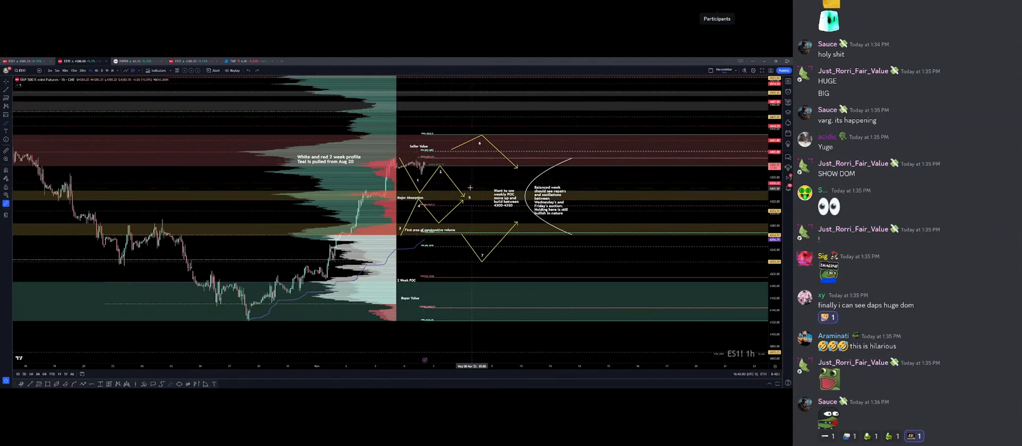
pyautogui.moveTo(541, 168)
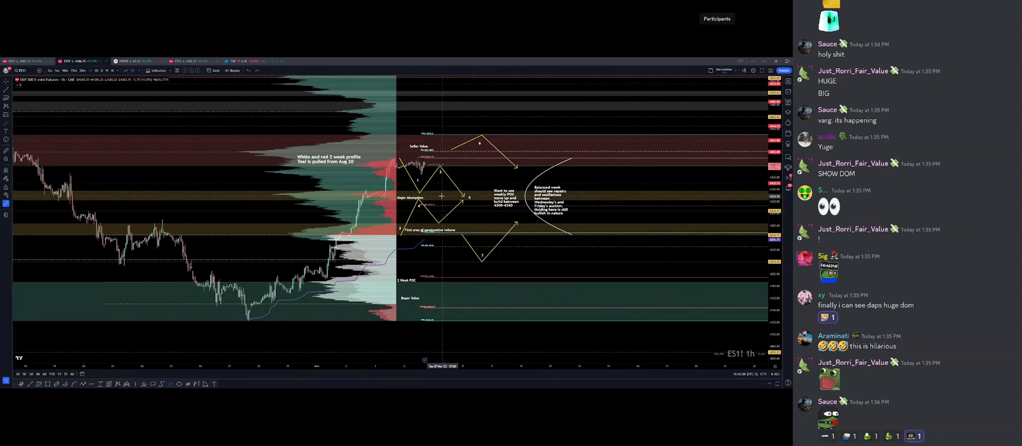
pyautogui.moveTo(577, 195); pyautogui.dragTo(684, 196)
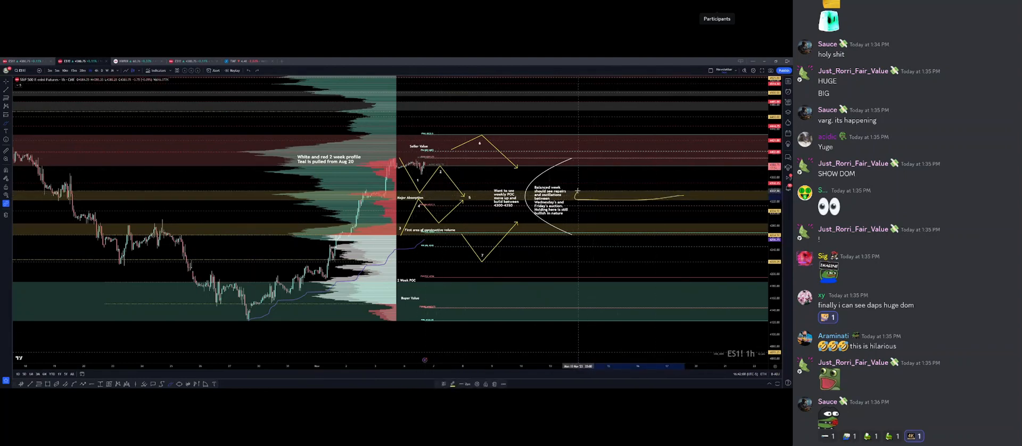
pyautogui.moveTo(580, 196); pyautogui.dragTo(687, 199)
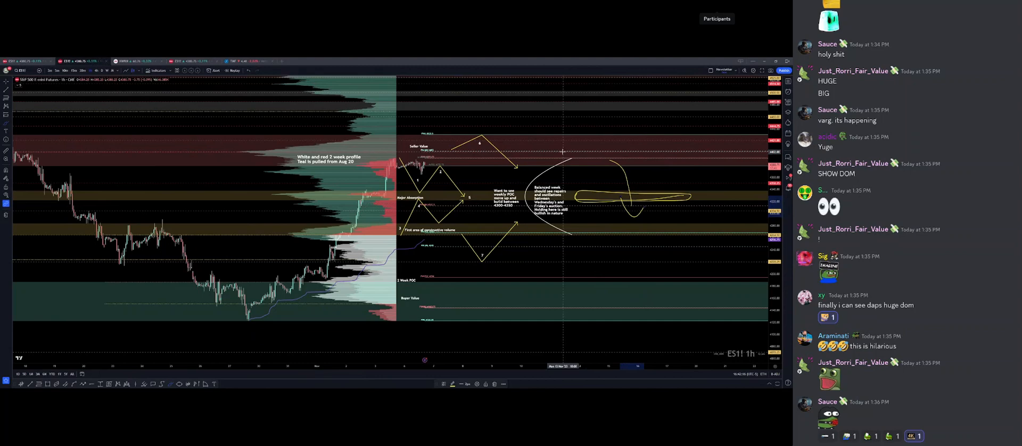
pyautogui.moveTo(635, 235)
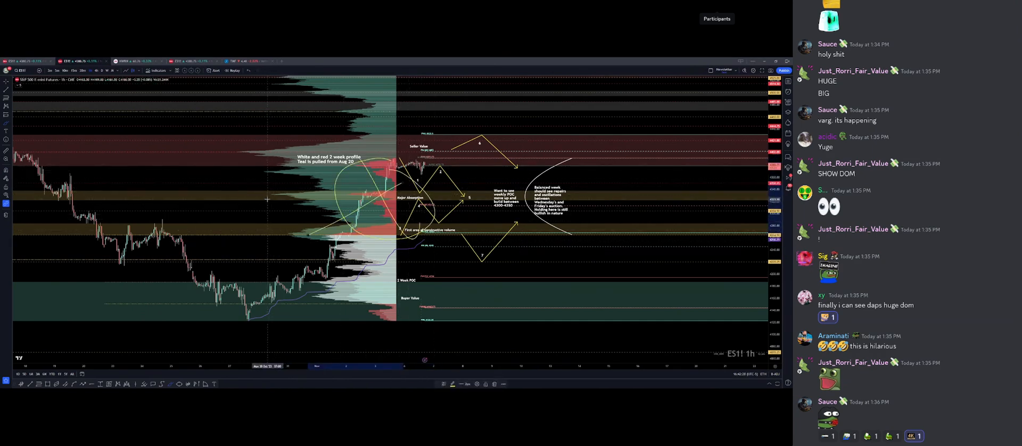
pyautogui.moveTo(469, 238)
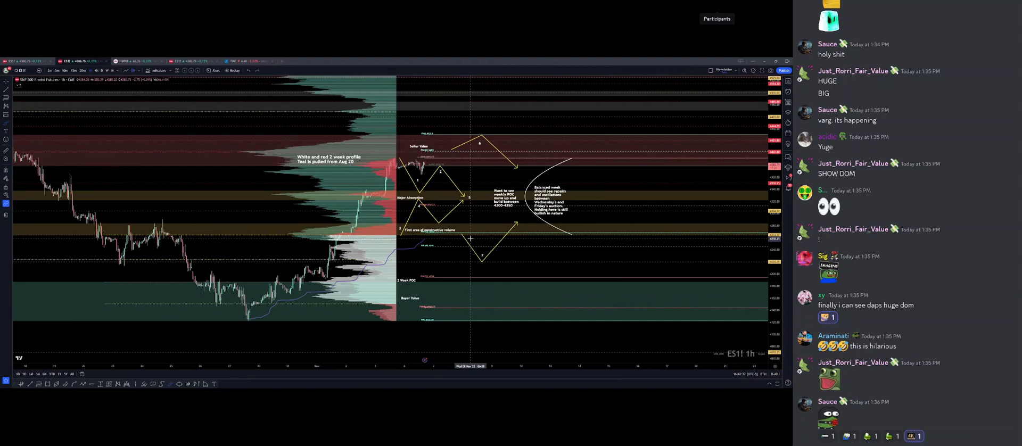
pyautogui.moveTo(560, 250)
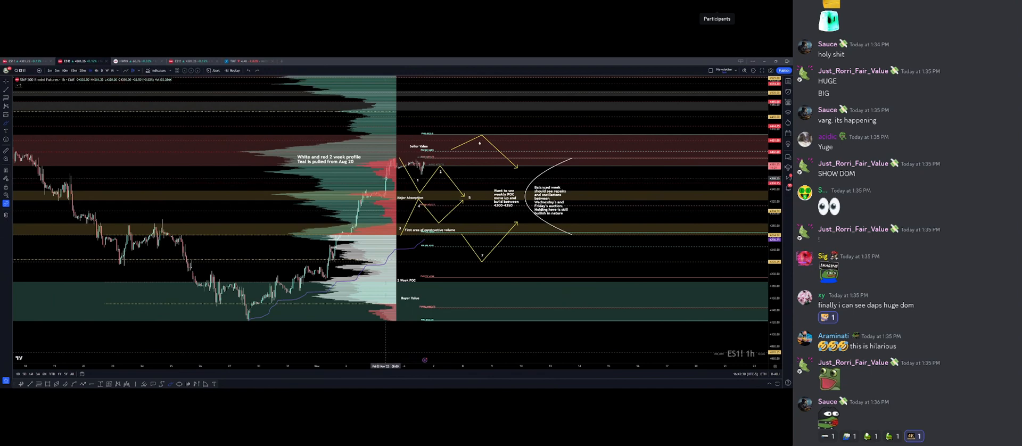
pyautogui.moveTo(429, 169)
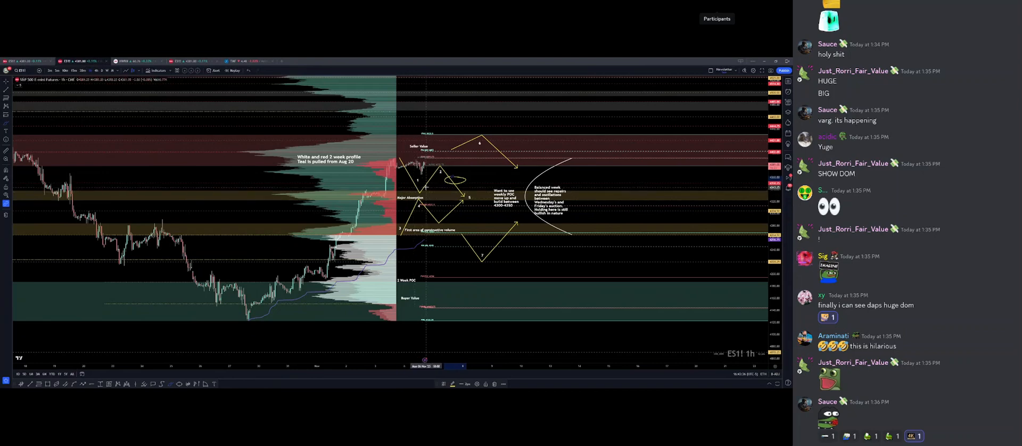
pyautogui.moveTo(459, 173)
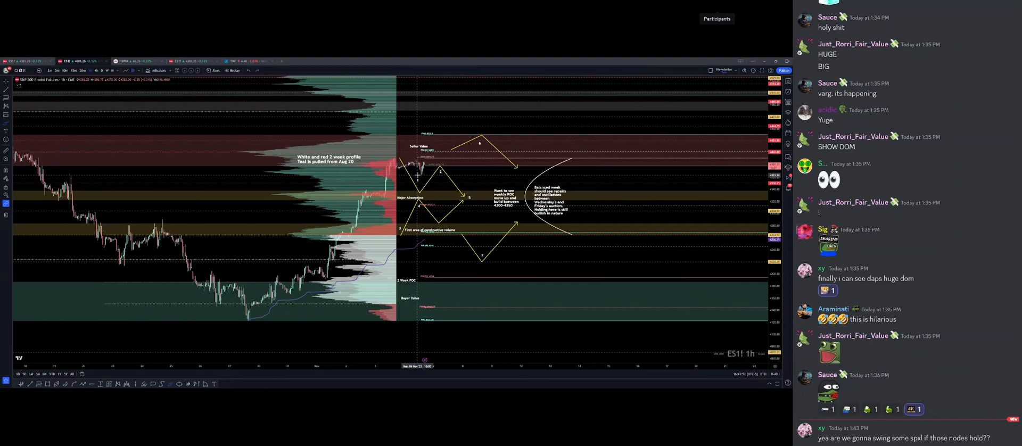
pyautogui.moveTo(442, 199)
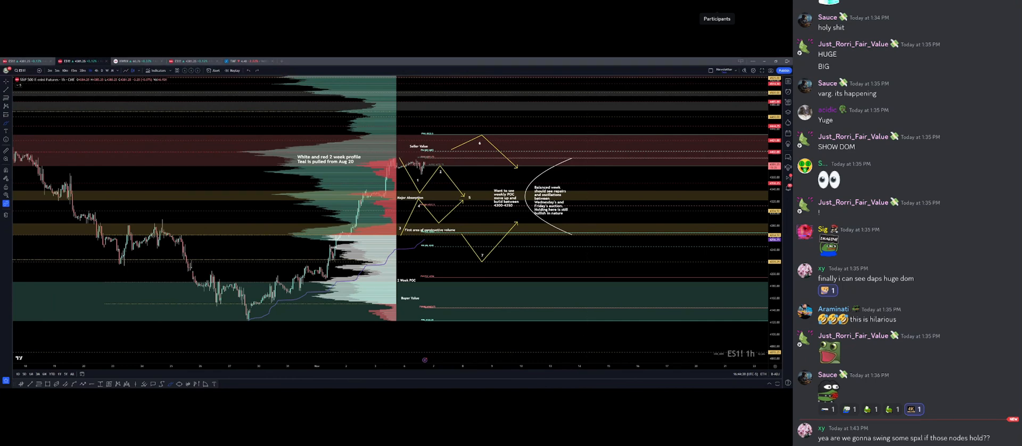
pyautogui.scroll(-3)
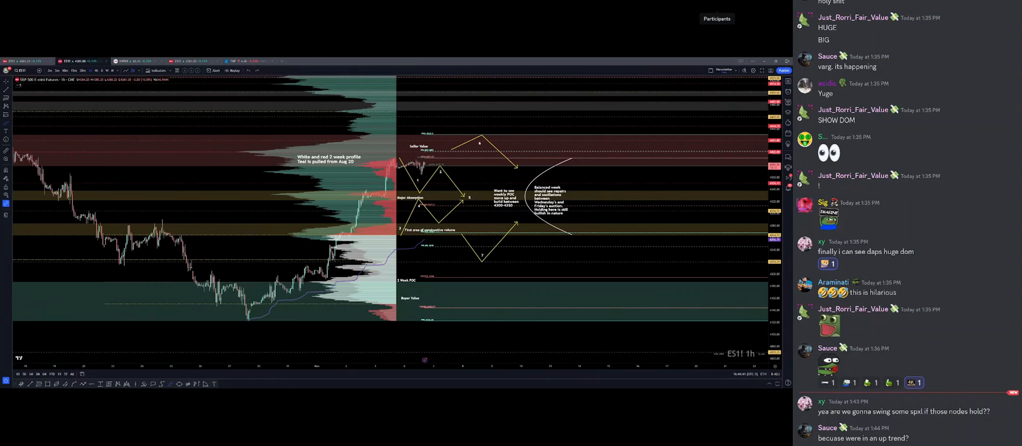
# Circle the top of the bullish scenario path inside seller value.
pyautogui.moveTo(462, 142); pyautogui.dragTo(490, 127)
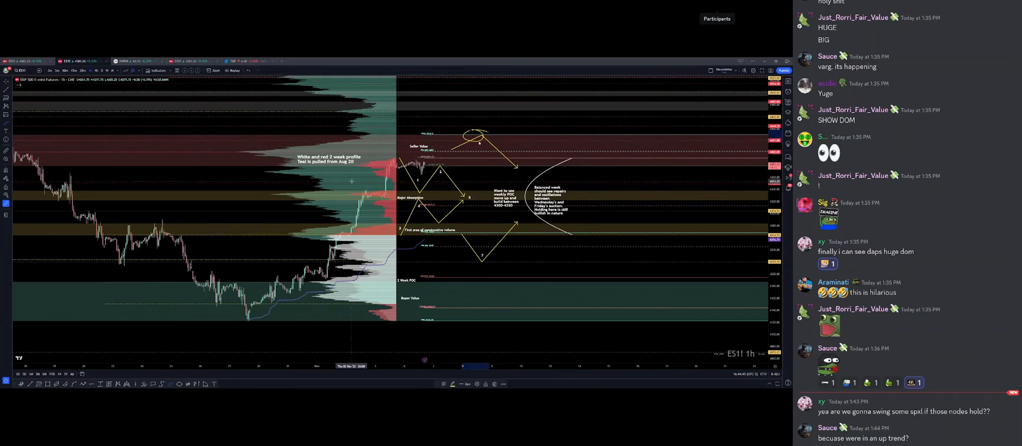
pyautogui.moveTo(554, 115)
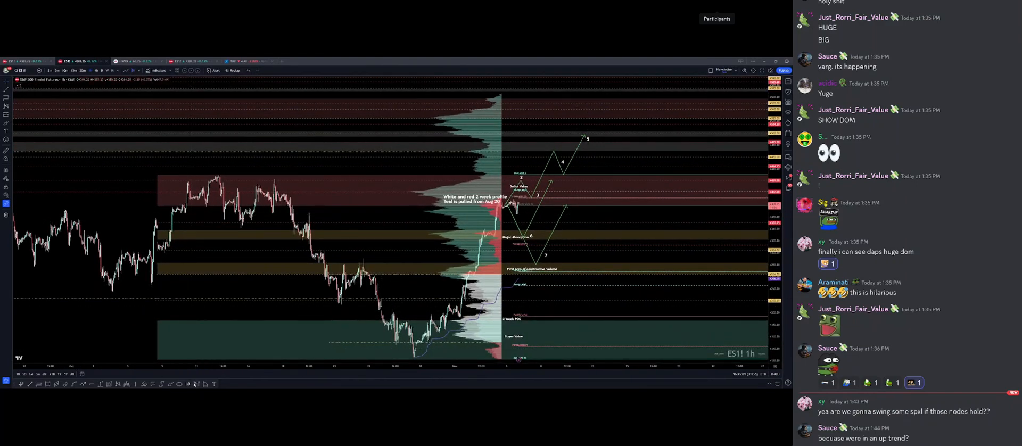
pyautogui.moveTo(515, 258); pyautogui.dragTo(556, 276)
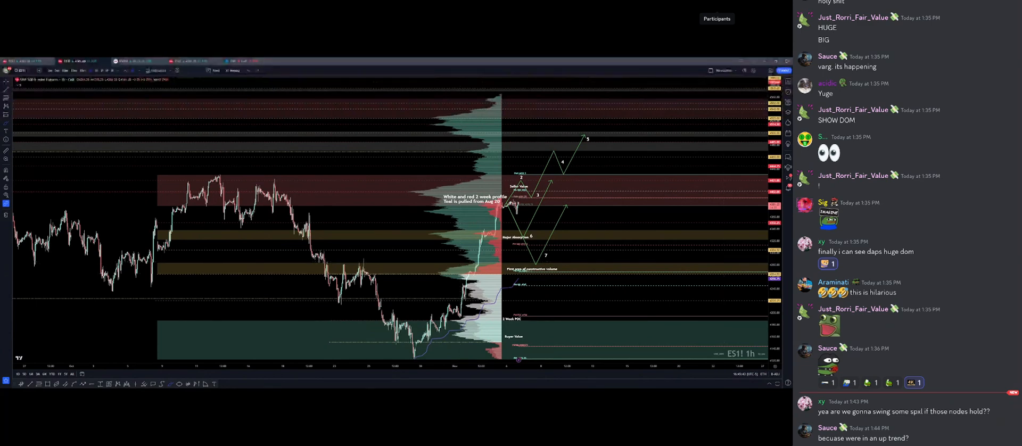
pyautogui.scroll(-3)
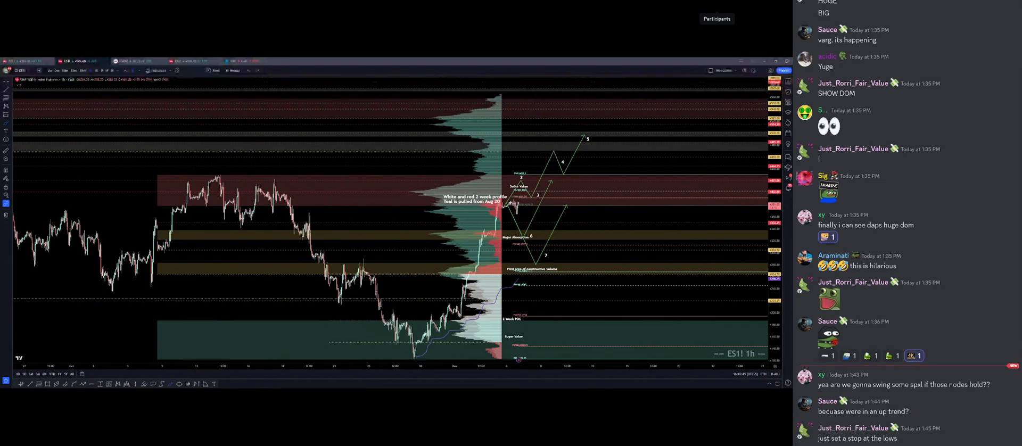
pyautogui.scroll(-3)
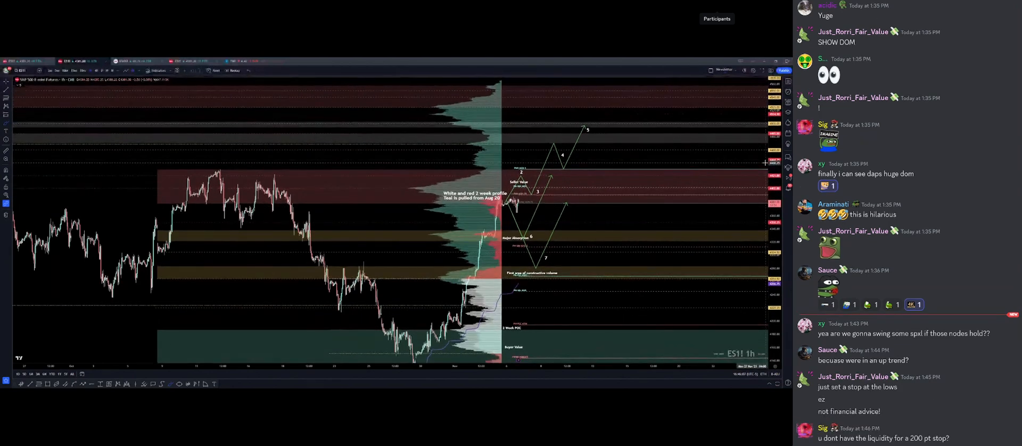
pyautogui.moveTo(637, 138)
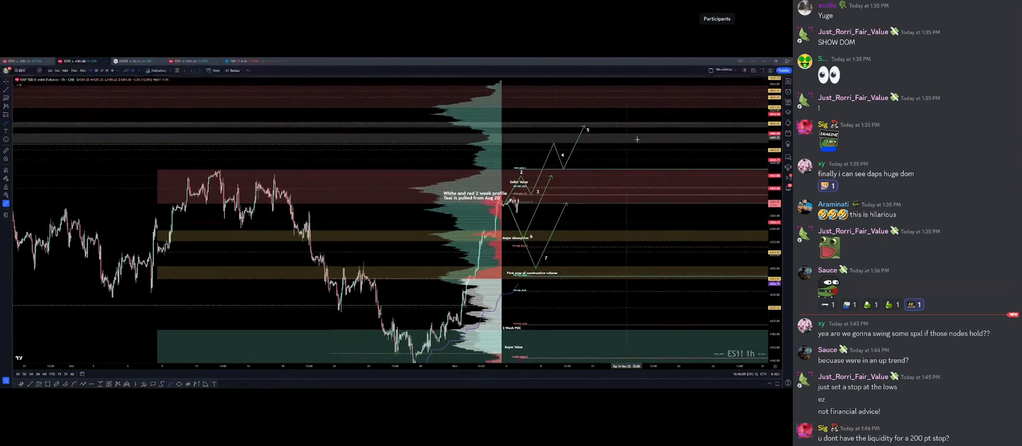